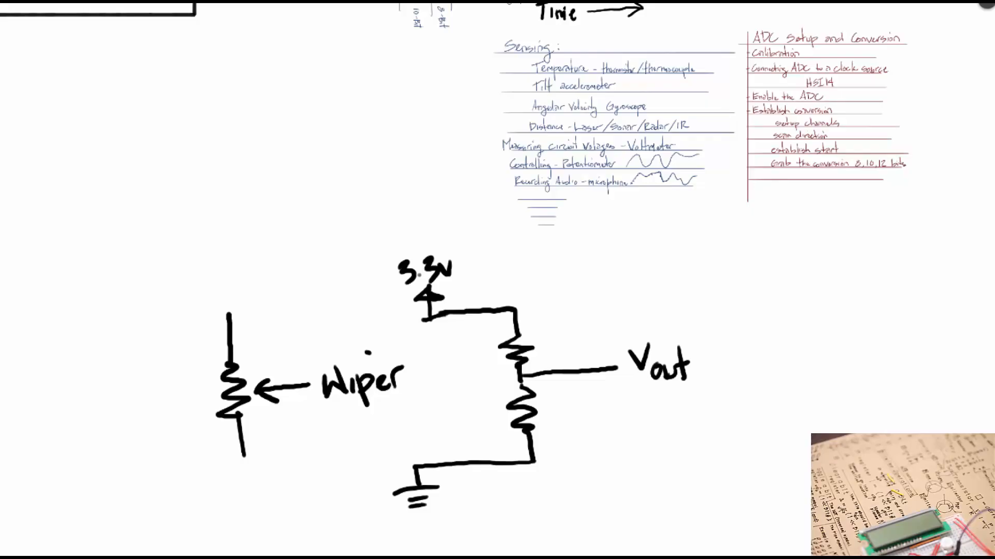
# Step: Scroll up the whiteboard to show the potentiometer and 3.3V voltage-divider sketches
pyautogui.scroll(3)
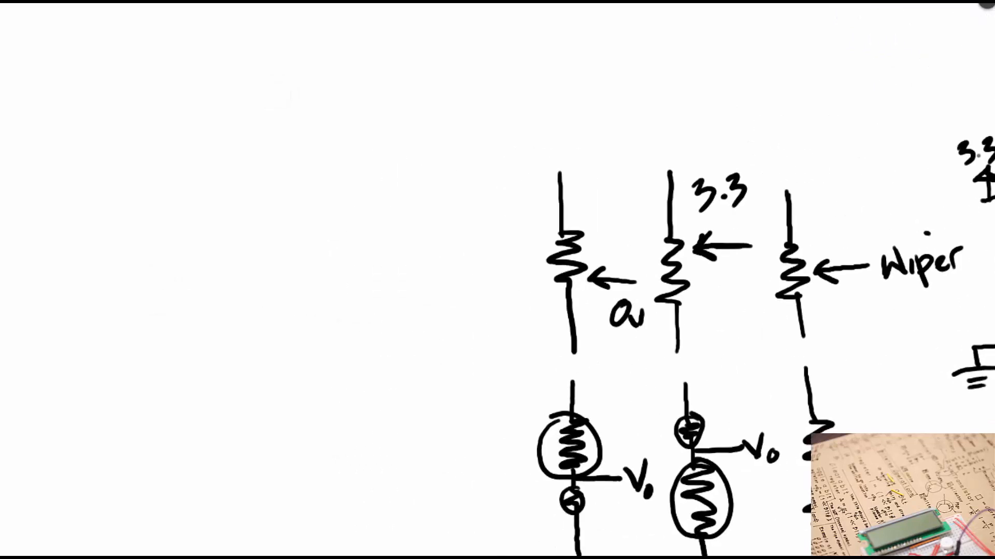
# Step: Handwrite the output voltage equation starting 'Vo=3.' followed by an R term
pyautogui.moveTo(326, 229); pyautogui.dragTo(346, 263)
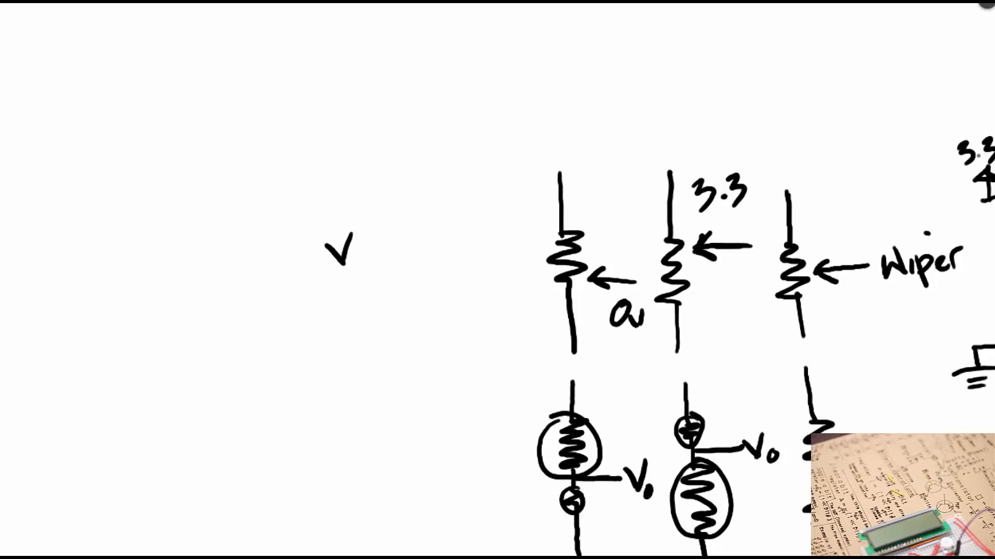
pyautogui.write('Vo=3.')
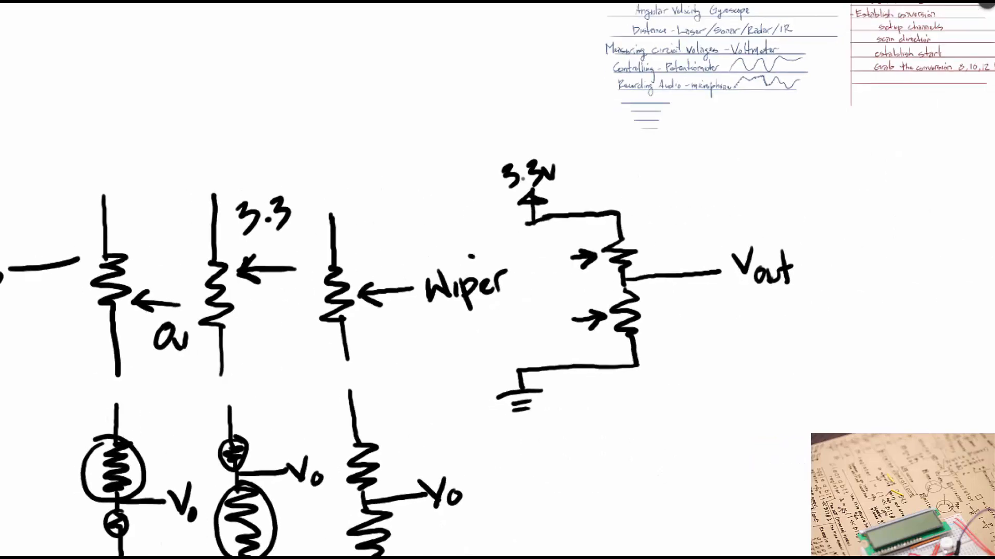
pyautogui.write('R')
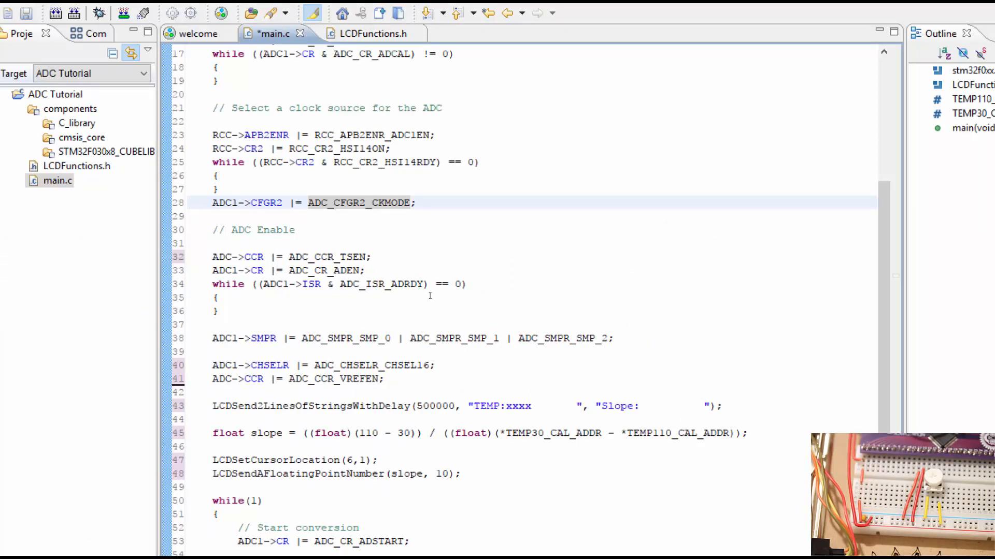
# Step: Change CHSEL16 to CHSEL1, relabel the first LCD line POT, and clear the Slope label
pyautogui.click(215, 217)
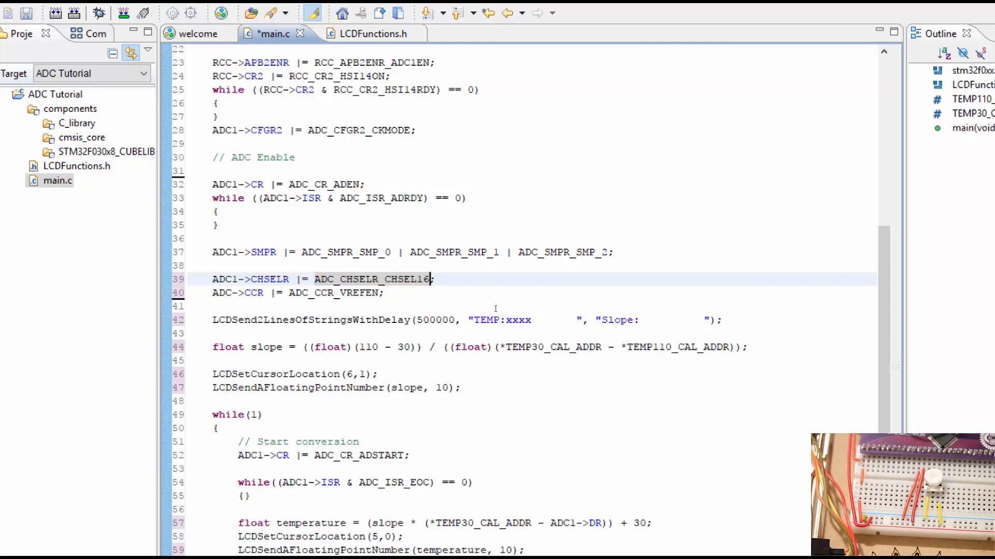
pyautogui.press('BackSpace')
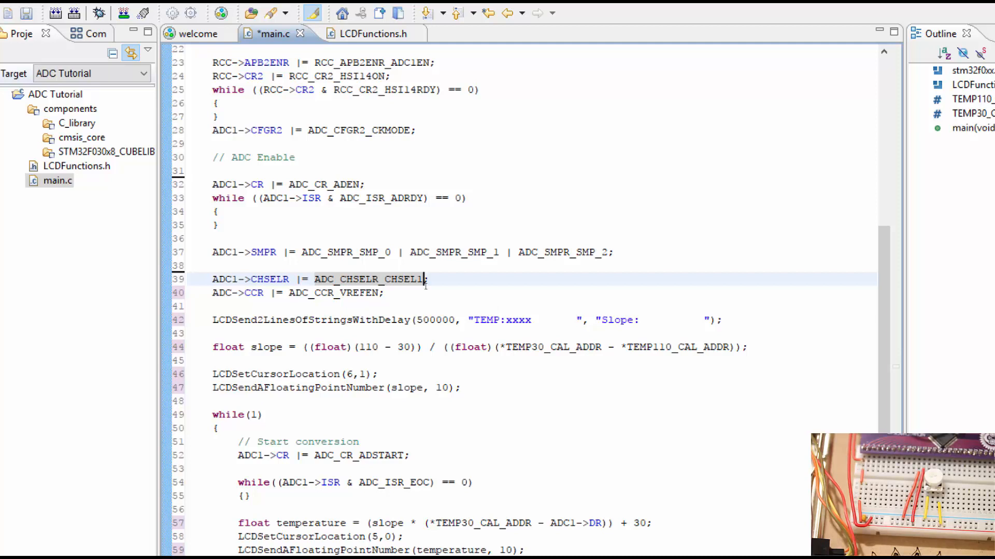
pyautogui.moveTo(368, 279)
pyautogui.write('//')
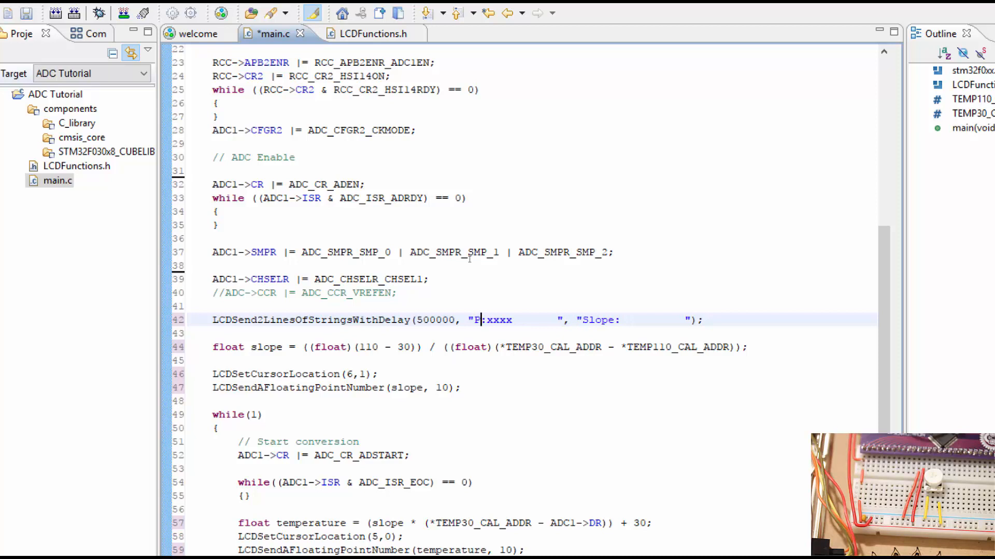
pyautogui.write('OT')
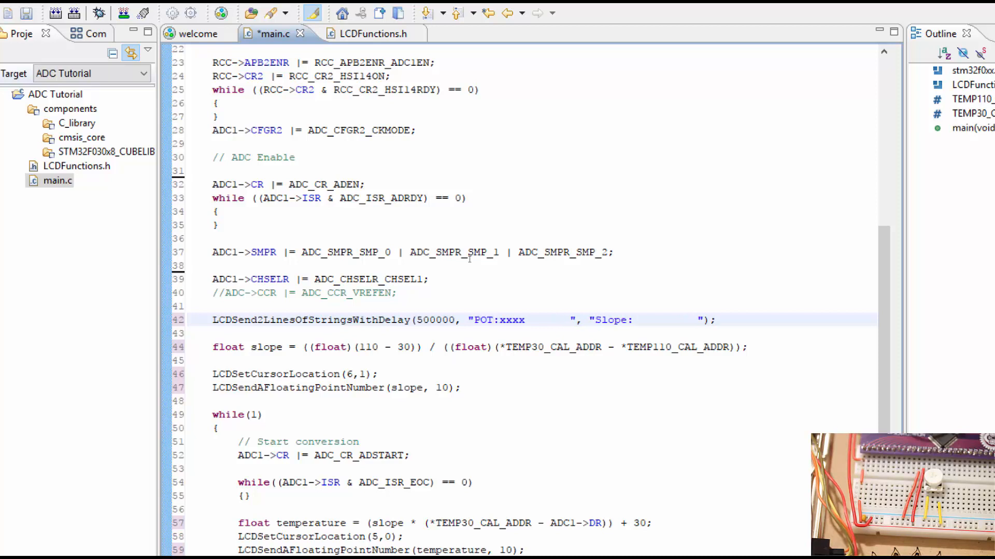
pyautogui.click(570, 320)
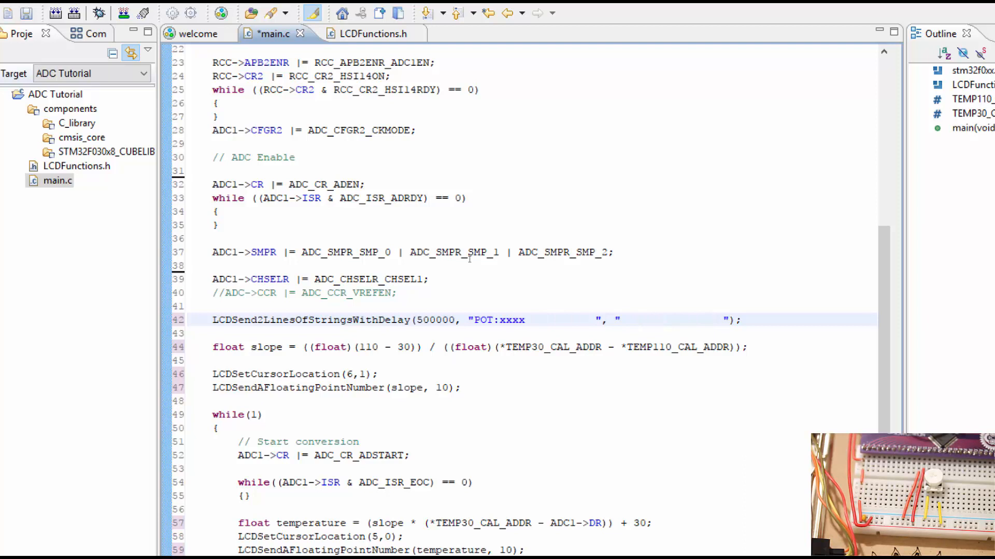
pyautogui.click(487, 320)
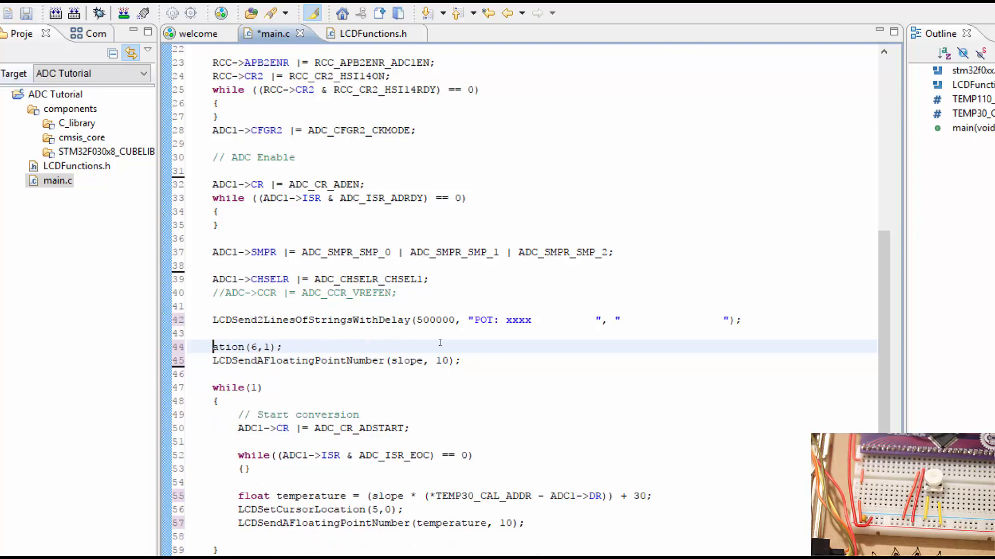
# Step: Delete the selected slope and temperature calculation code from the loop
pyautogui.press('Delete')
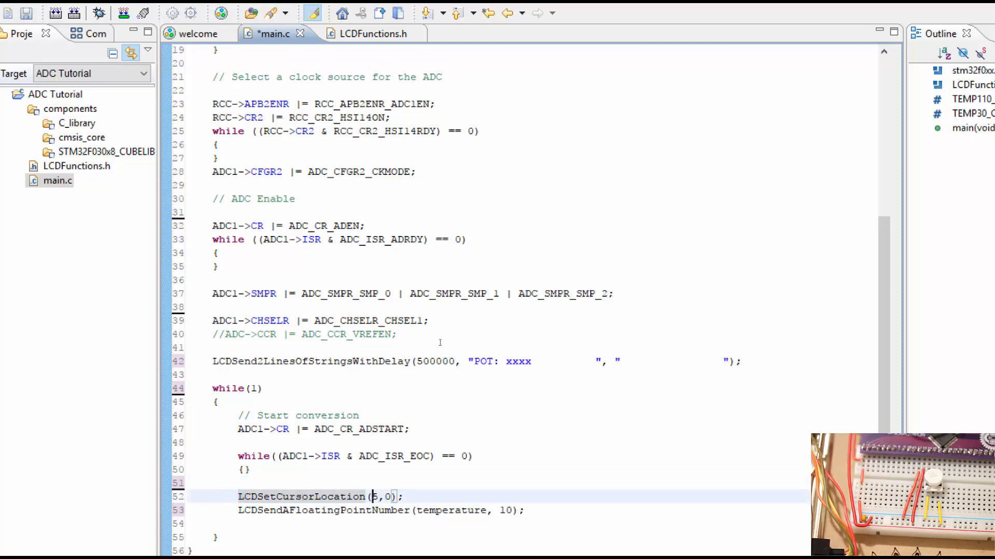
pyautogui.click(475, 361)
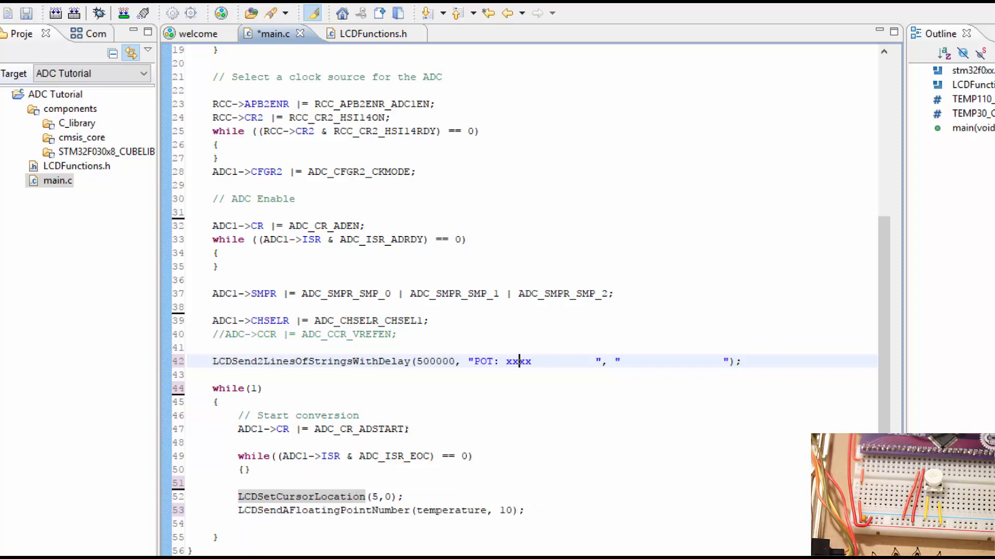
# Step: Print the ADC data register (->DR) at LCD column 6, then save and build
pyautogui.write('6')
pyautogui.click(383, 510)
pyautogui.write('ADC')
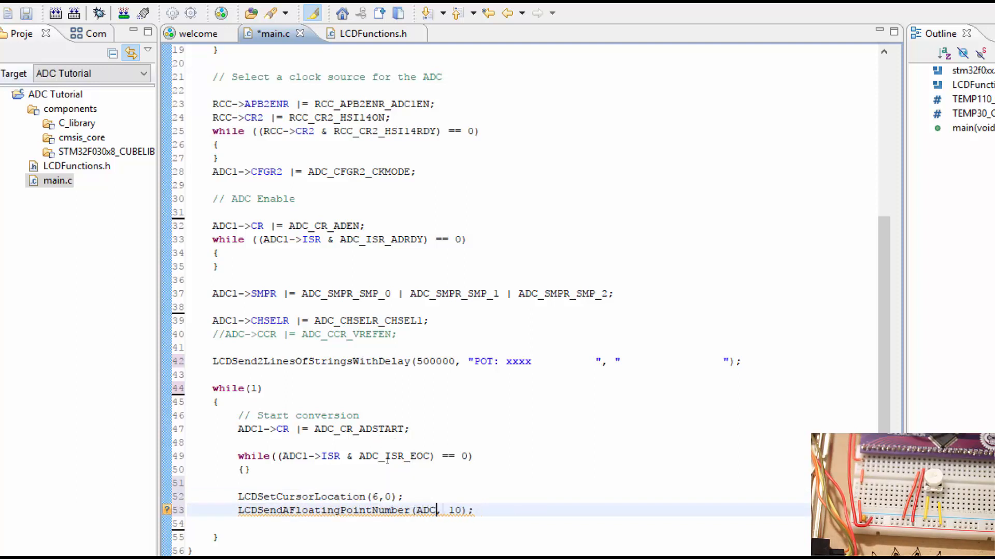
pyautogui.write('->DR')
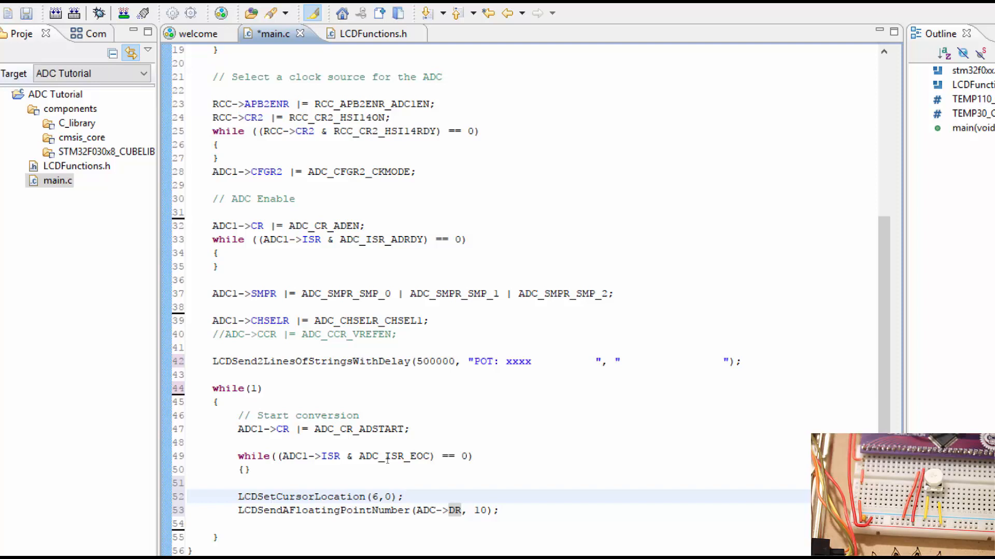
pyautogui.click(404, 497)
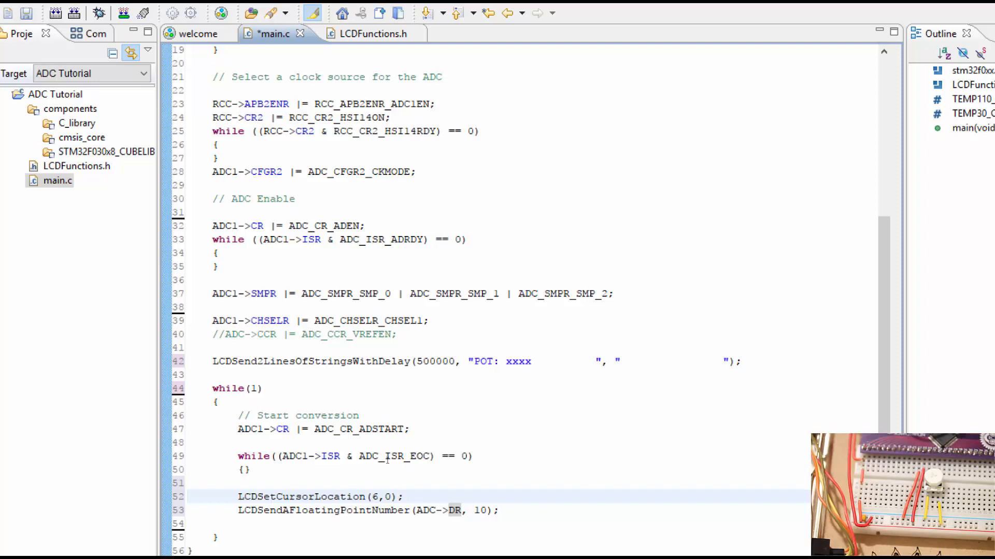
pyautogui.click(402, 497)
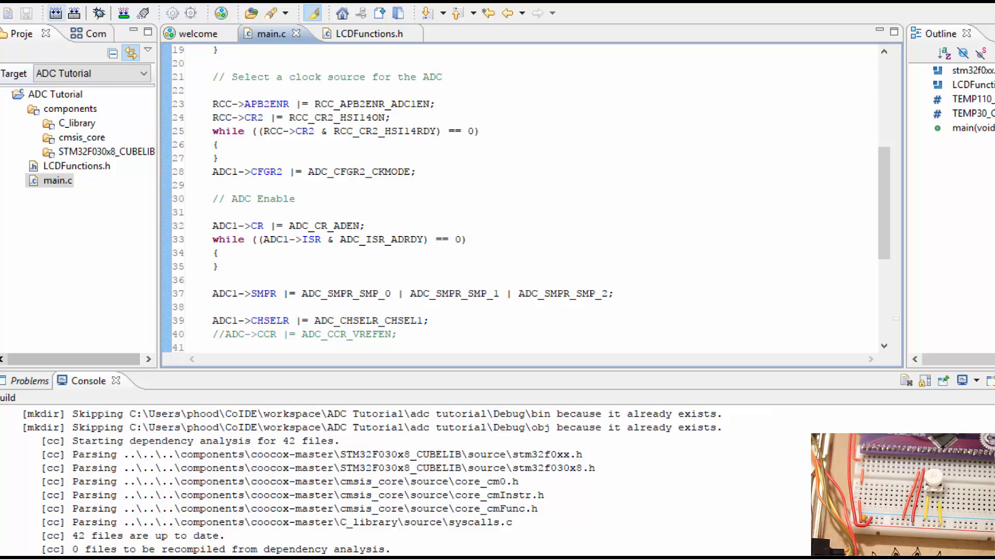
# Step: Fix the data register error to ADC1->DR, rebuild, and load the program onto the board
pyautogui.scroll(-3)
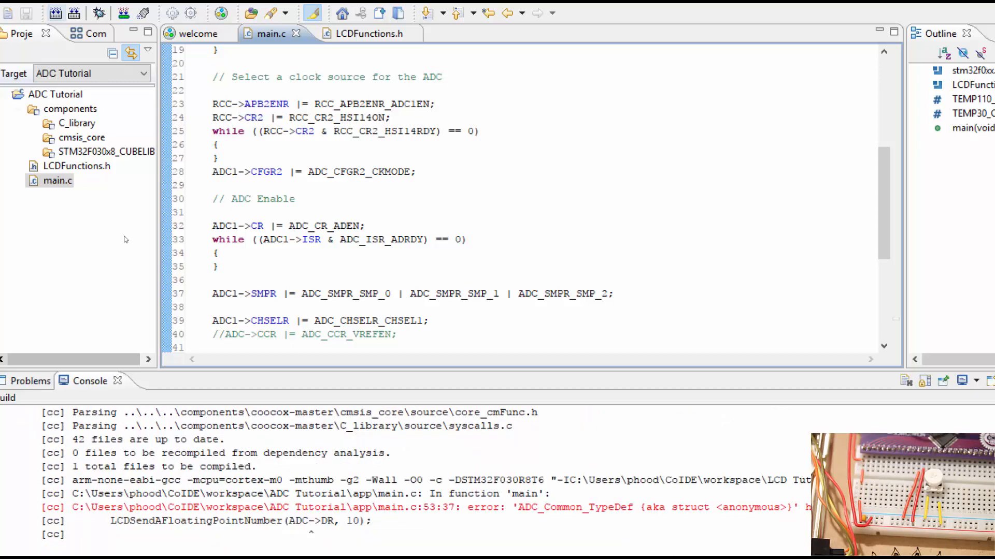
pyautogui.moveTo(702, 504)
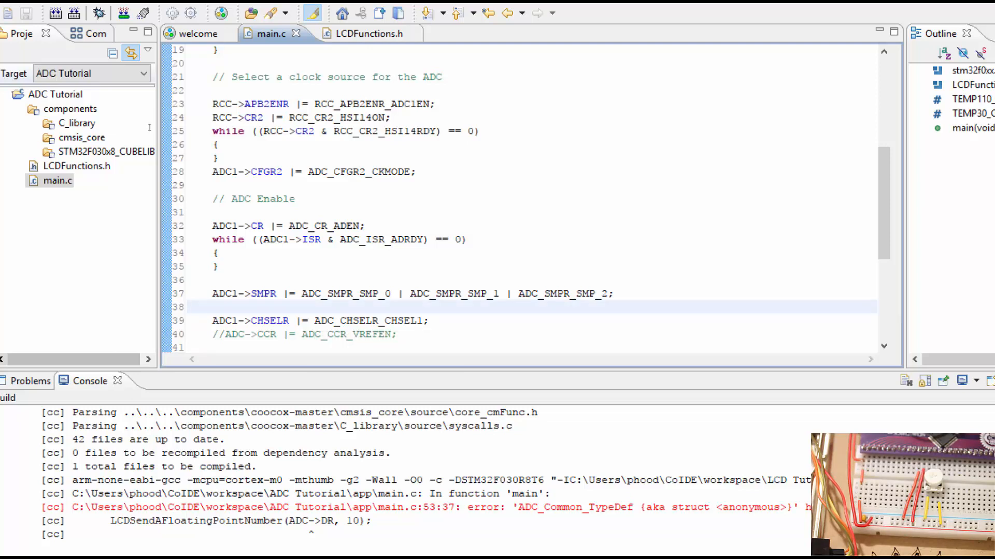
pyautogui.click(187, 306)
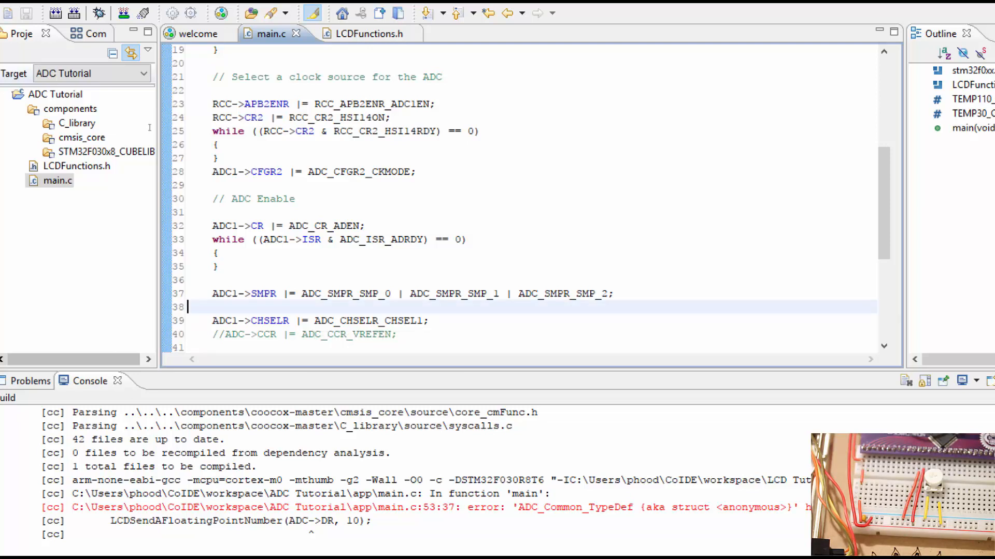
pyautogui.scroll(-3)
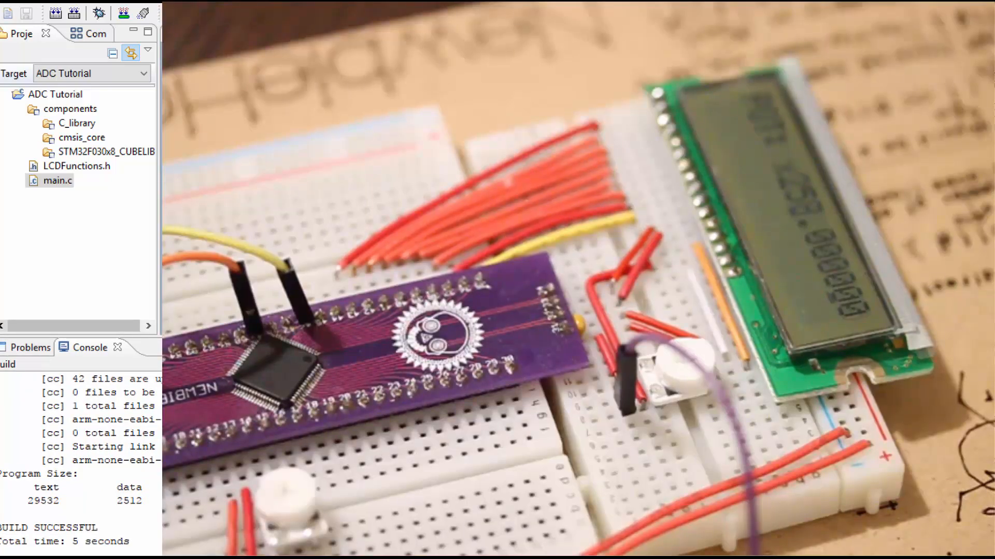
pyautogui.click(124, 12)
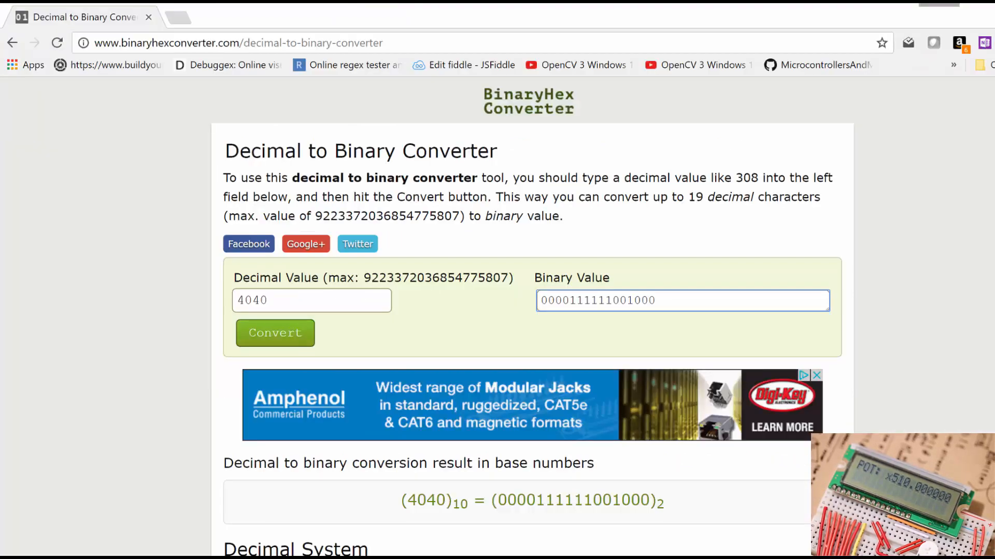
# Step: Highlight the binary result for 4040, then go to the Binary to Decimal Converter
pyautogui.click(683, 300)
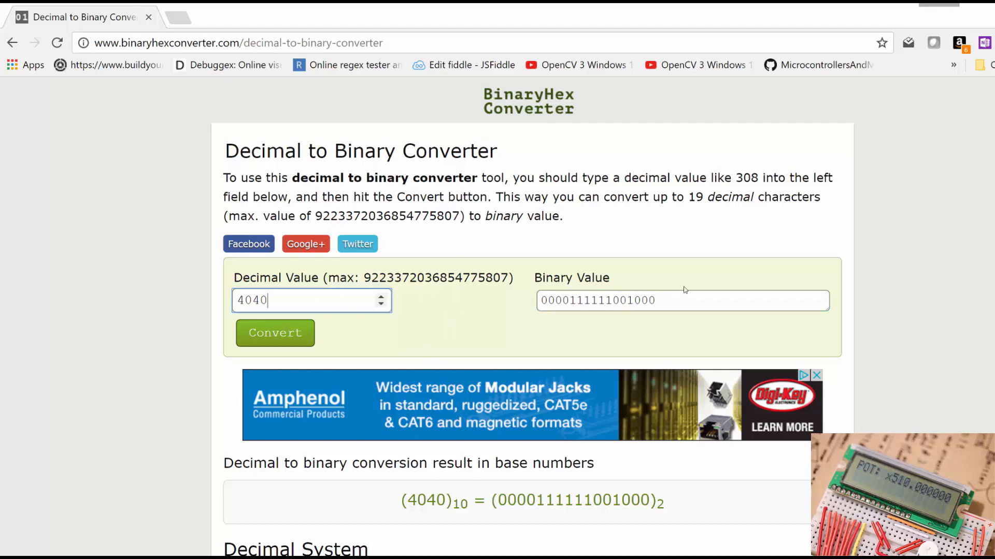
pyautogui.click(683, 300)
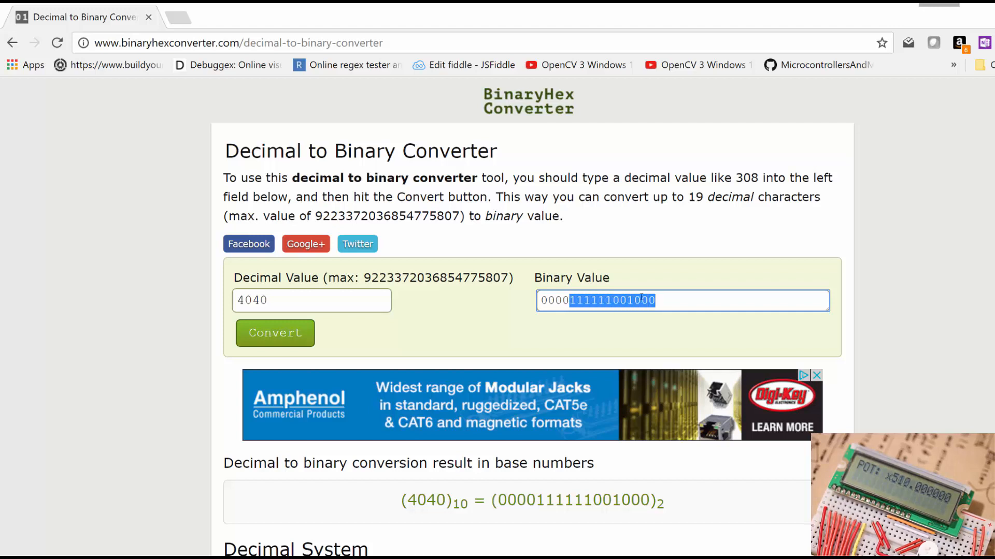
pyautogui.click(311, 300)
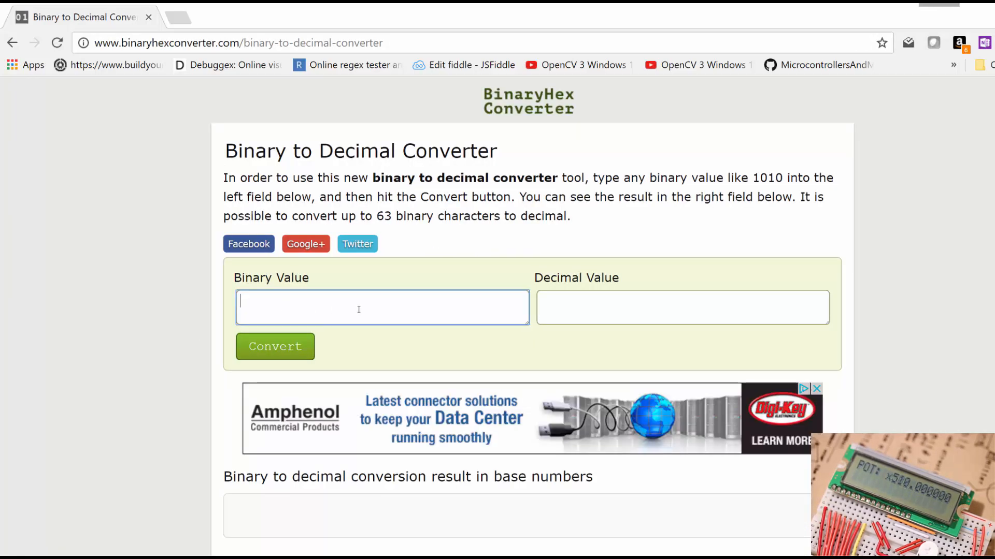
pyautogui.write('11111111')
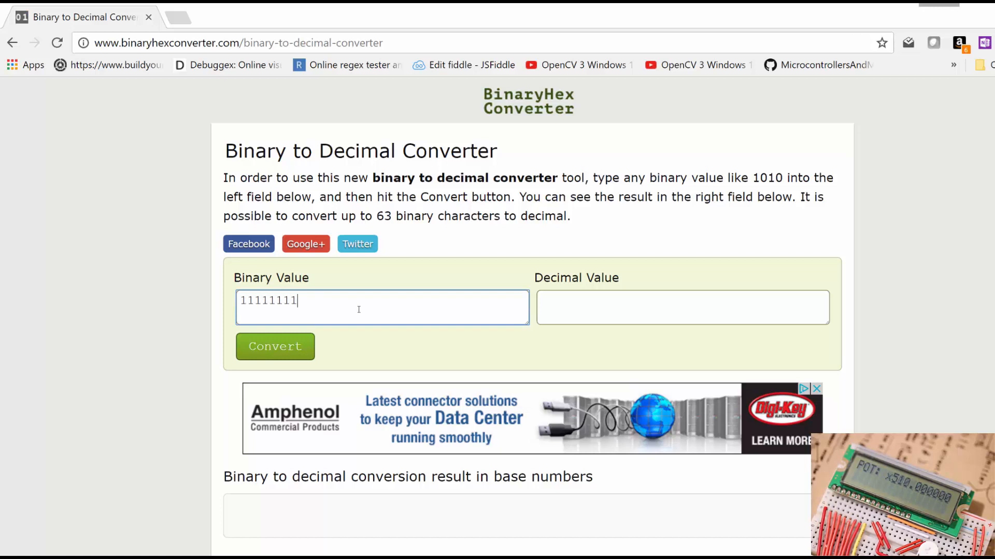
pyautogui.write('1111')
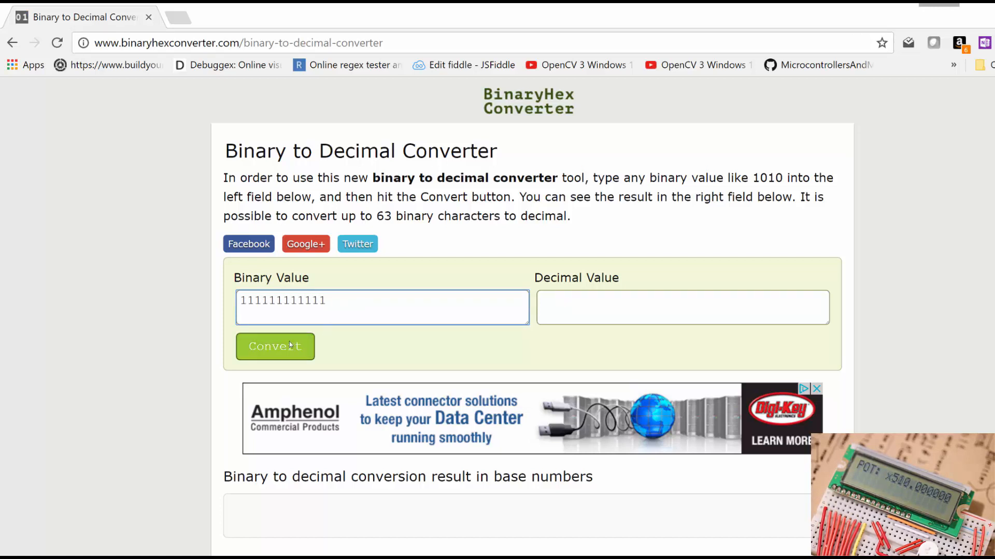
pyautogui.click(275, 347)
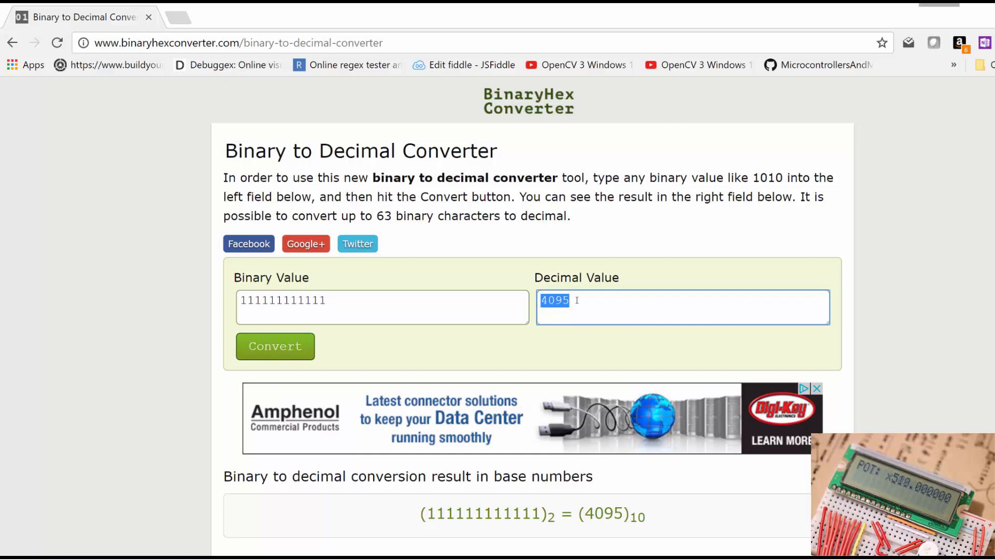
pyautogui.moveTo(390, 307)
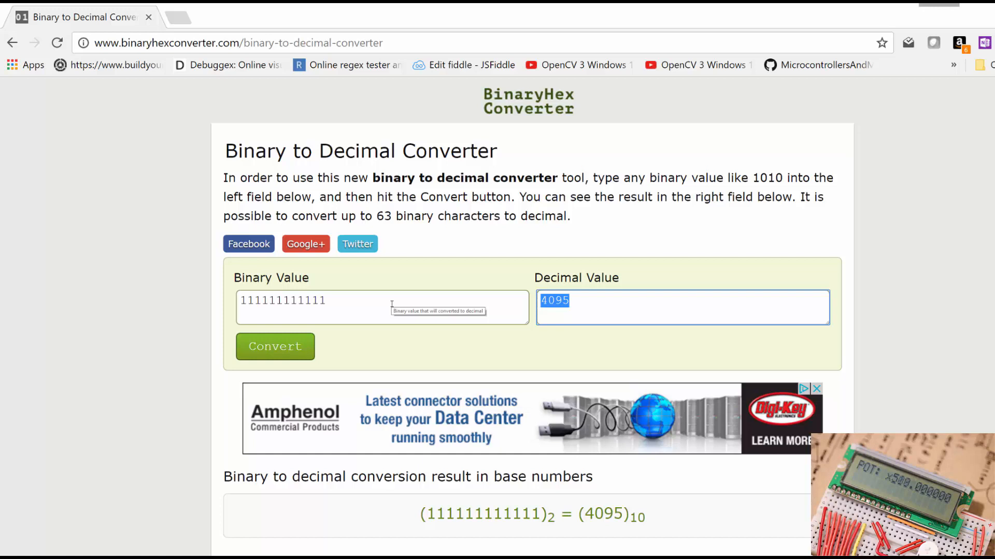